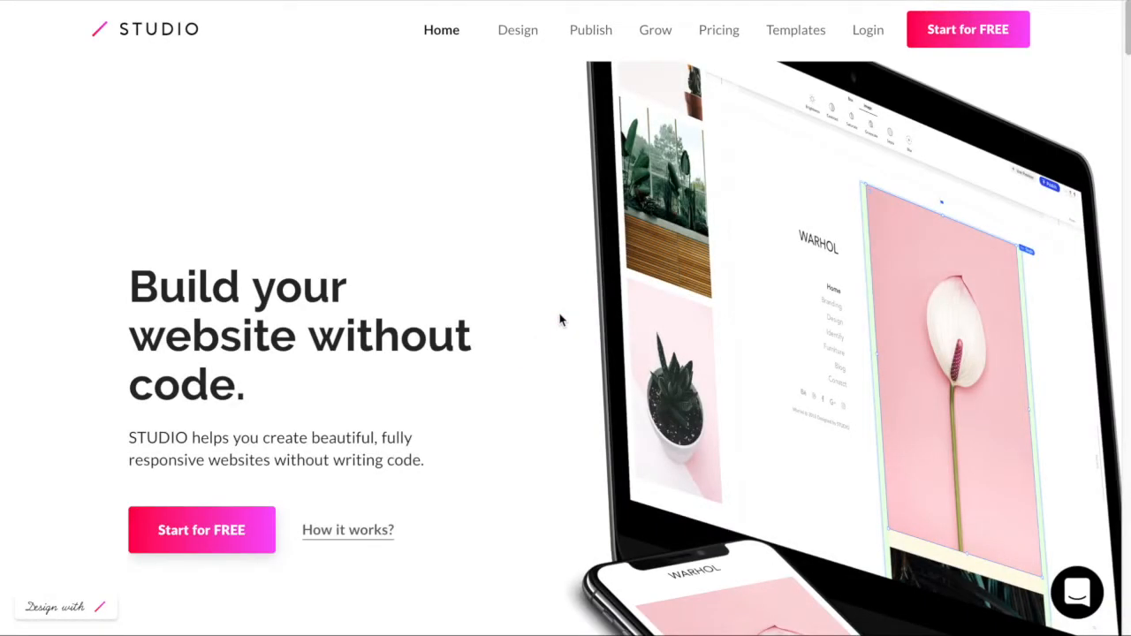
{"action": "mouse_move", "coordinate": [516, 37]}
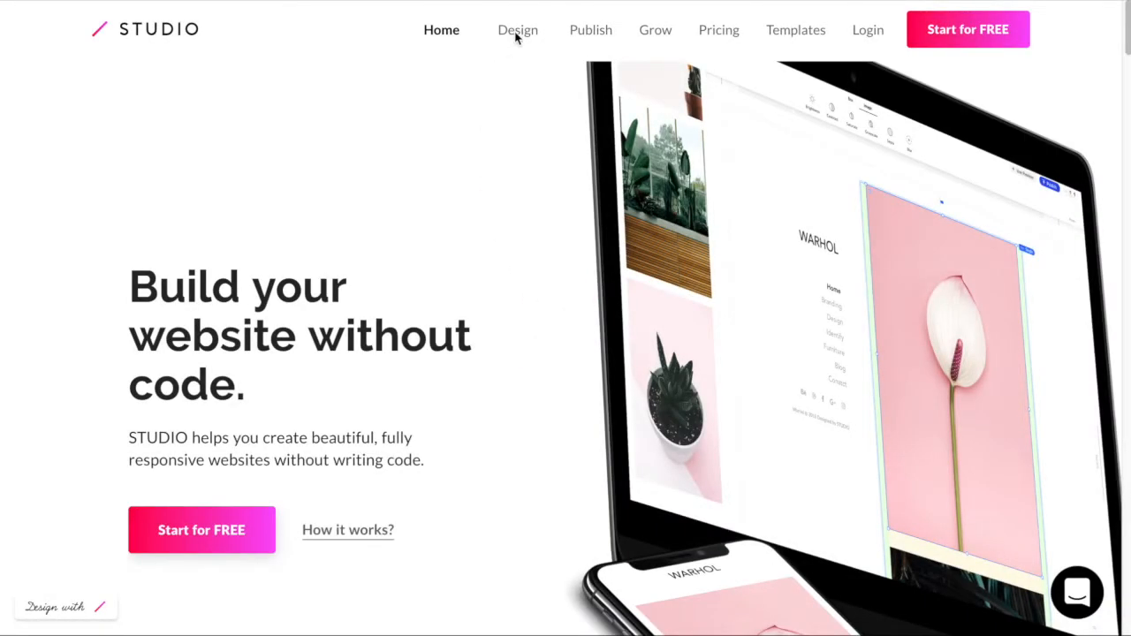
Browse the Publish and Home pages, then show the template gallery with the Warhol portfolio card
{"action": "left_click", "coordinate": [590, 28]}
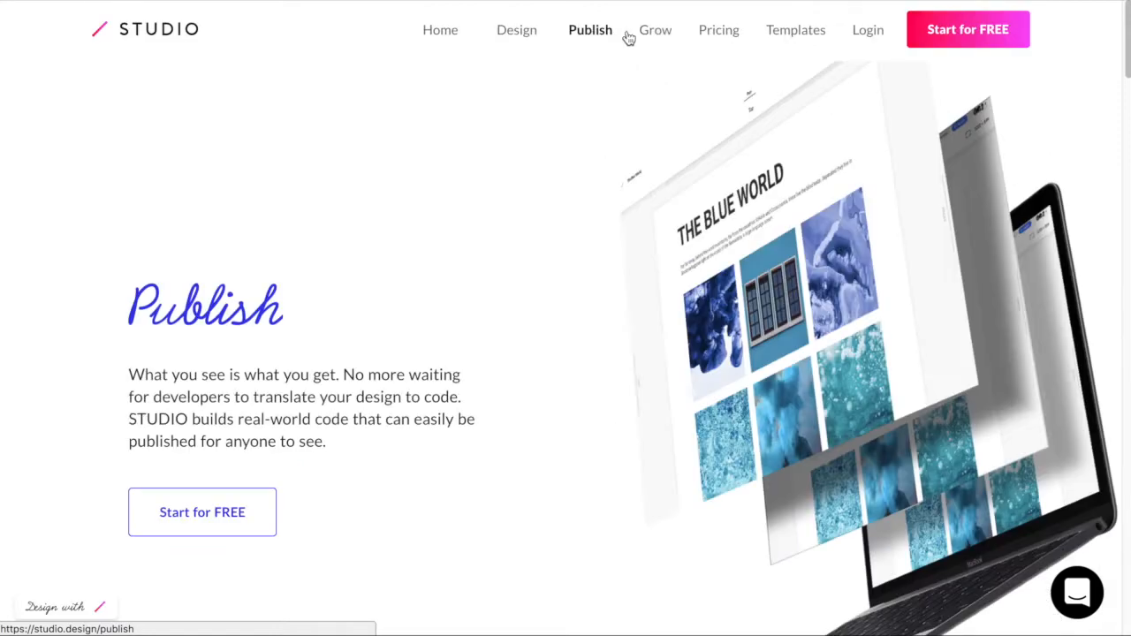
{"action": "left_click", "coordinate": [441, 29]}
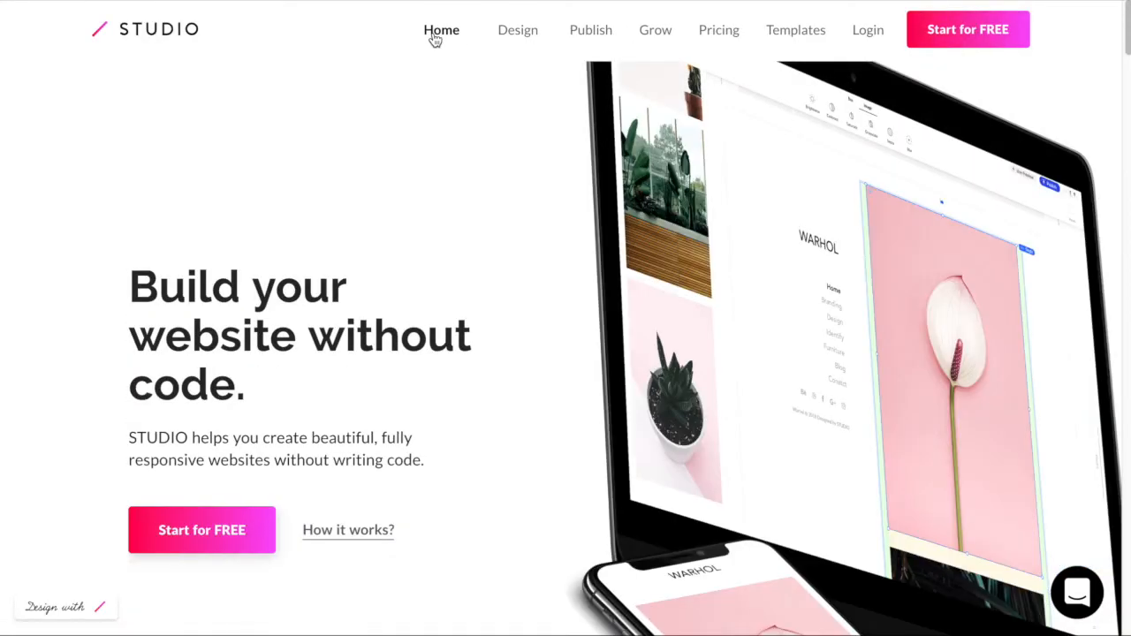
{"action": "left_click", "coordinate": [795, 28]}
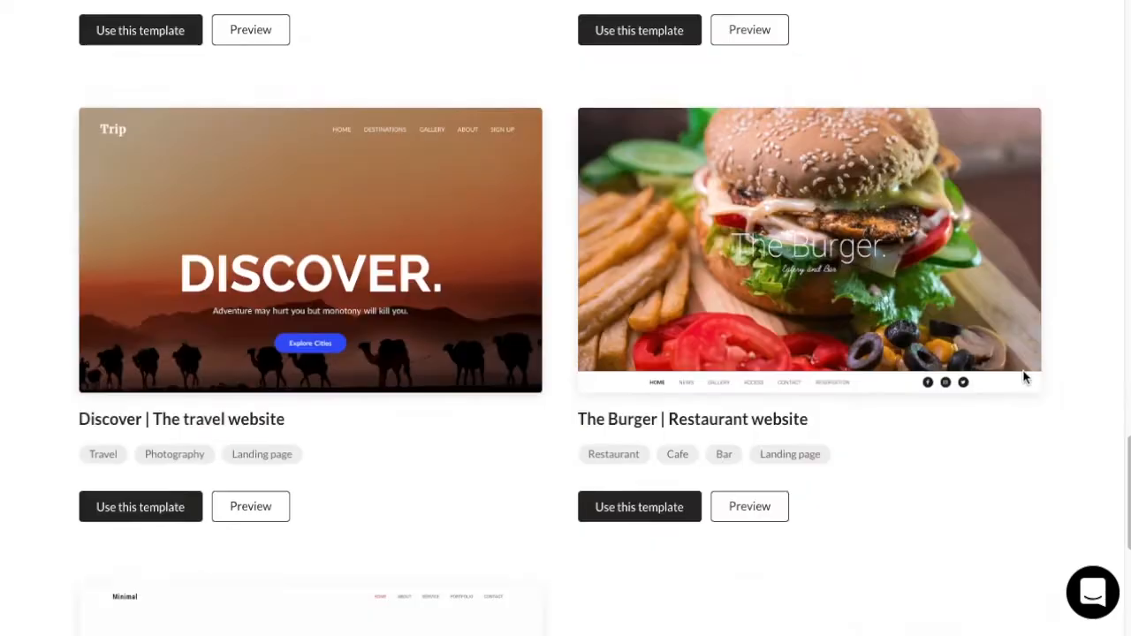
{"action": "scroll", "scroll_direction": "up", "scroll_amount": 3}
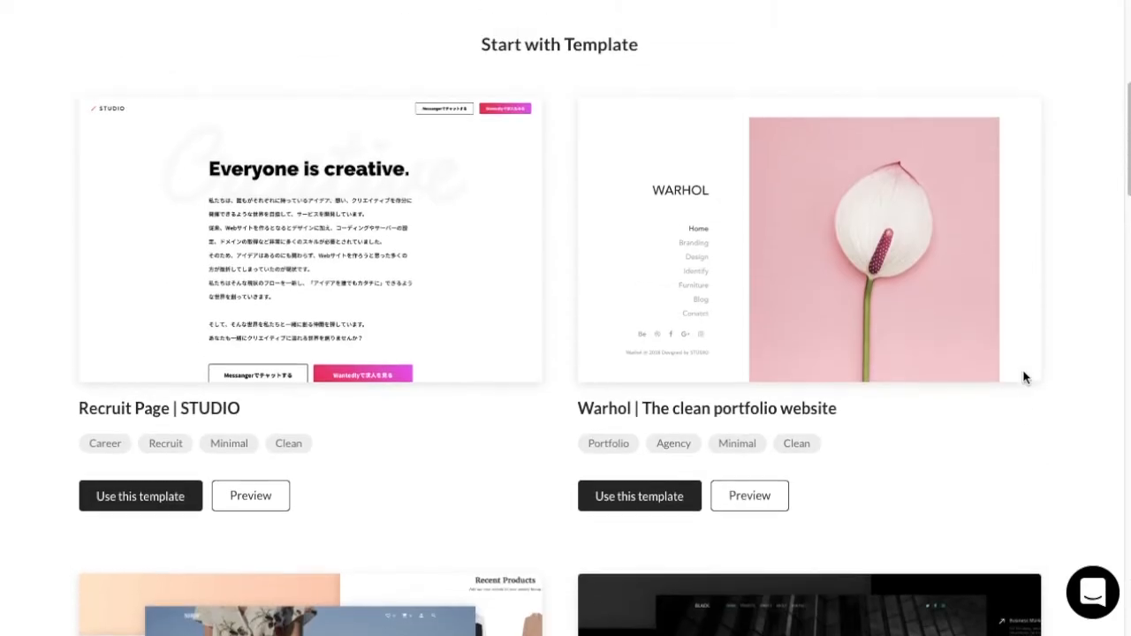
Start a site from the Warhol template at 75% zoom and show the addable elements
{"action": "left_click", "coordinate": [640, 494]}
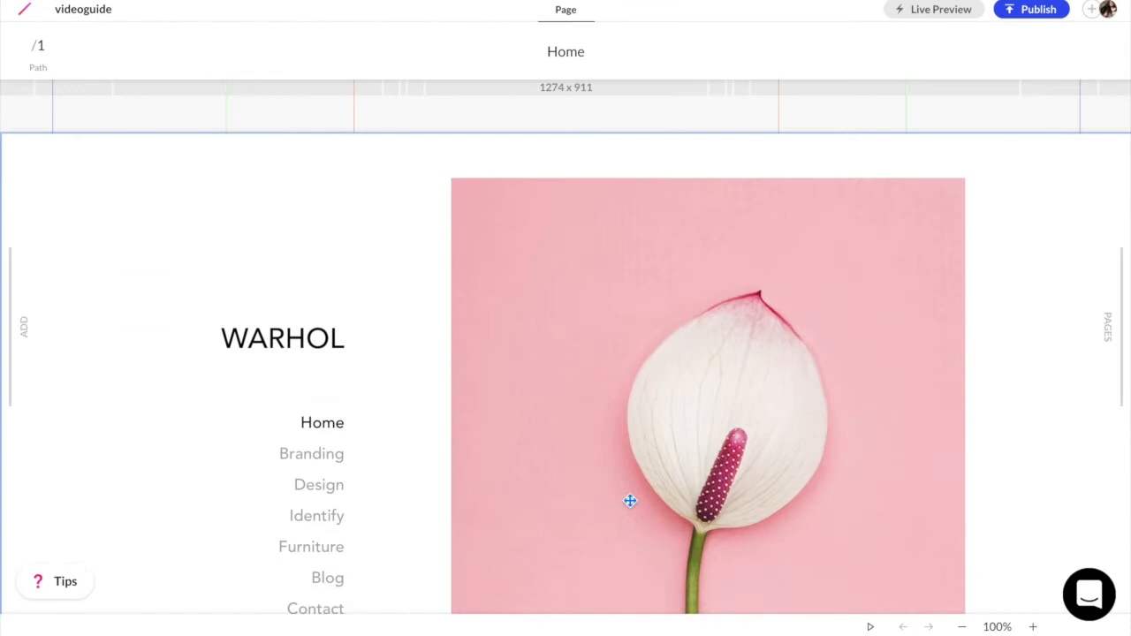
{"action": "left_click", "coordinate": [961, 626]}
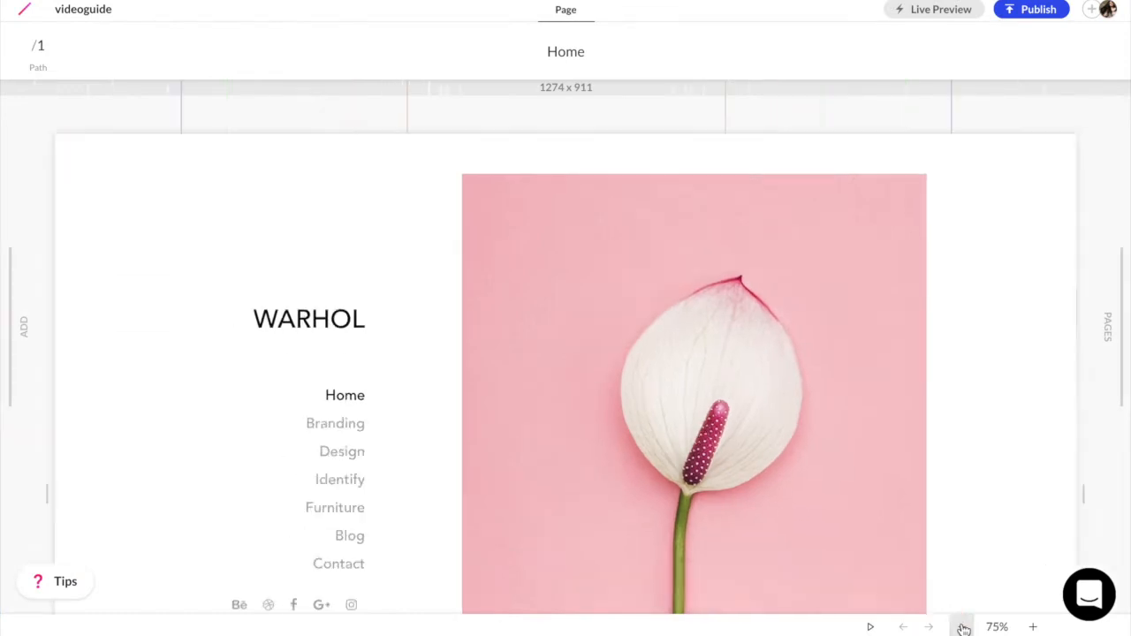
{"action": "left_click", "coordinate": [25, 327]}
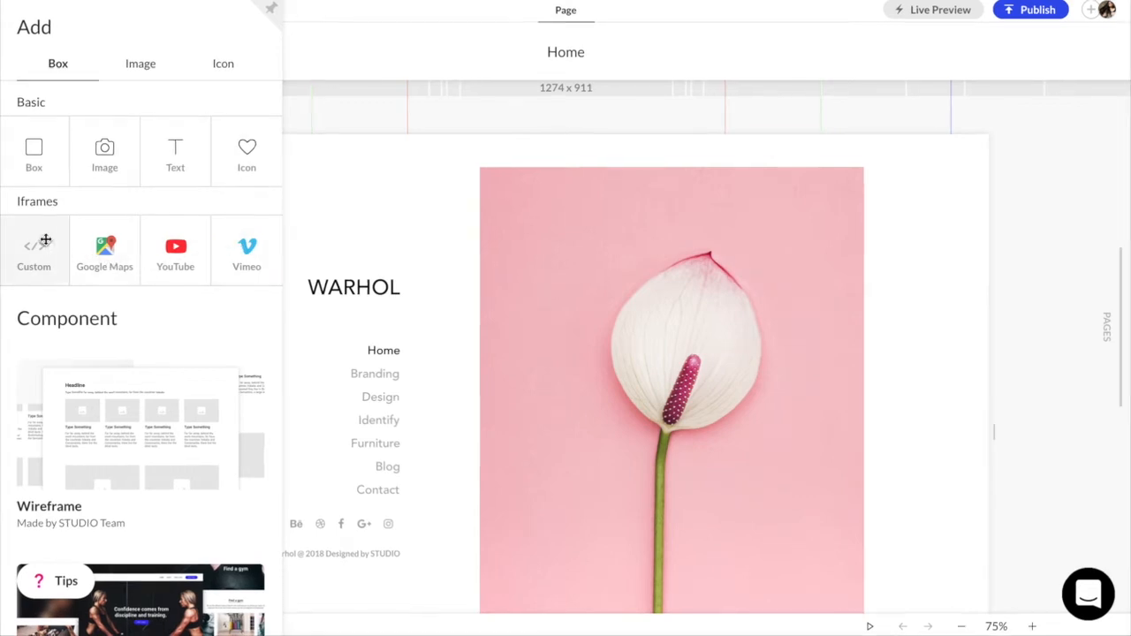
Upload four plant photos from the computer into the Image panel
{"action": "left_click", "coordinate": [141, 64]}
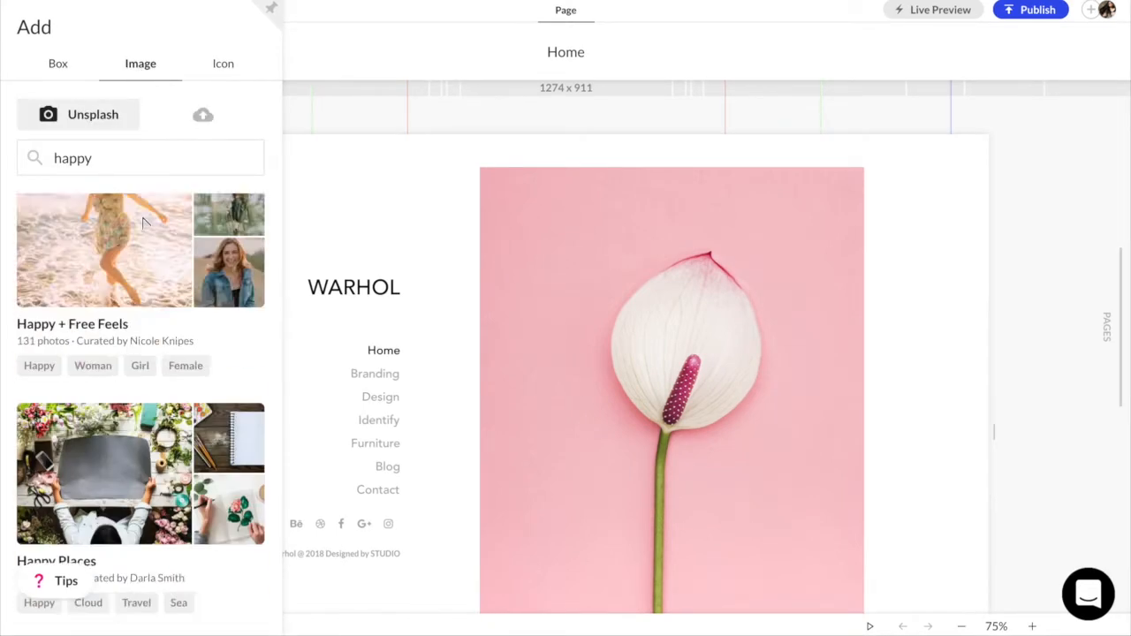
{"action": "left_click", "coordinate": [202, 113]}
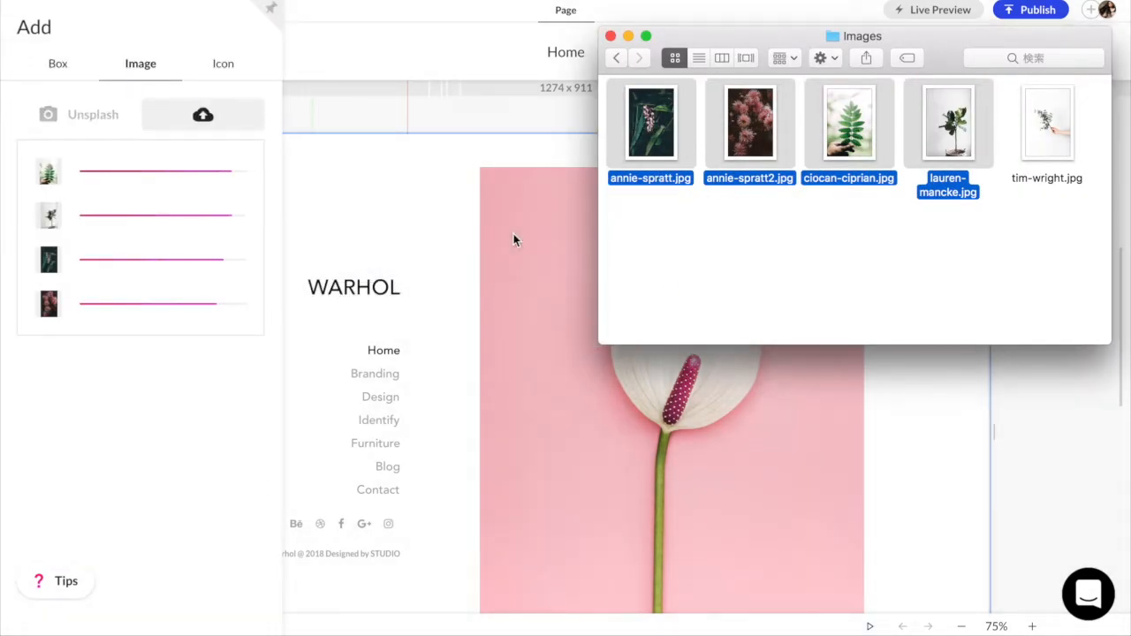
{"action": "left_click", "coordinate": [202, 115]}
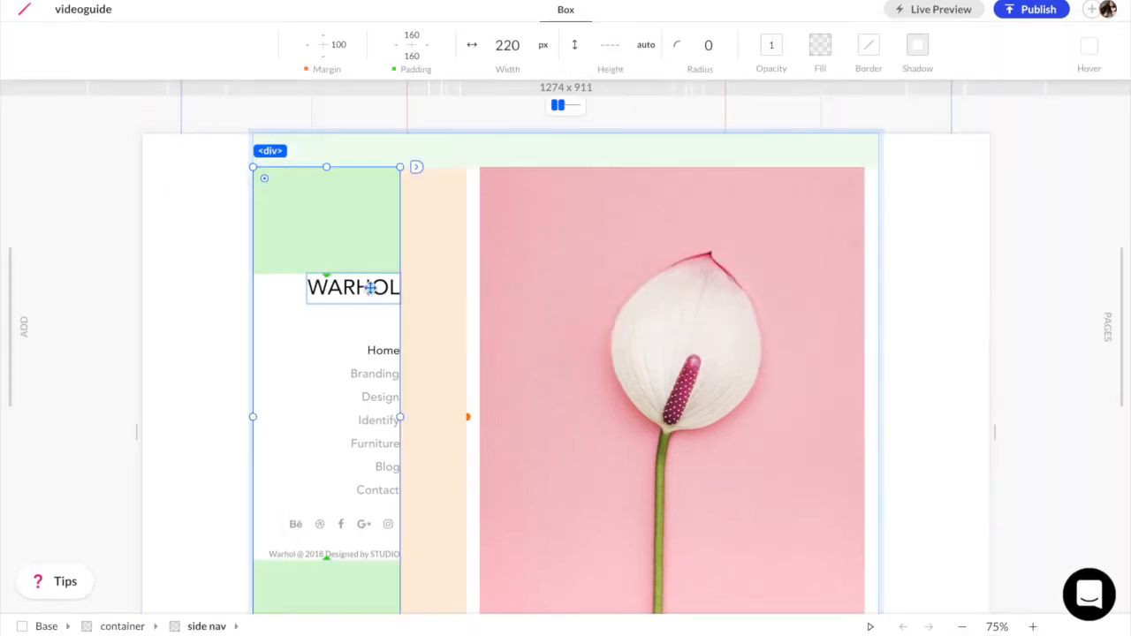
Select the WARHOL logo text and show its font size choices
{"action": "left_click", "coordinate": [473, 60]}
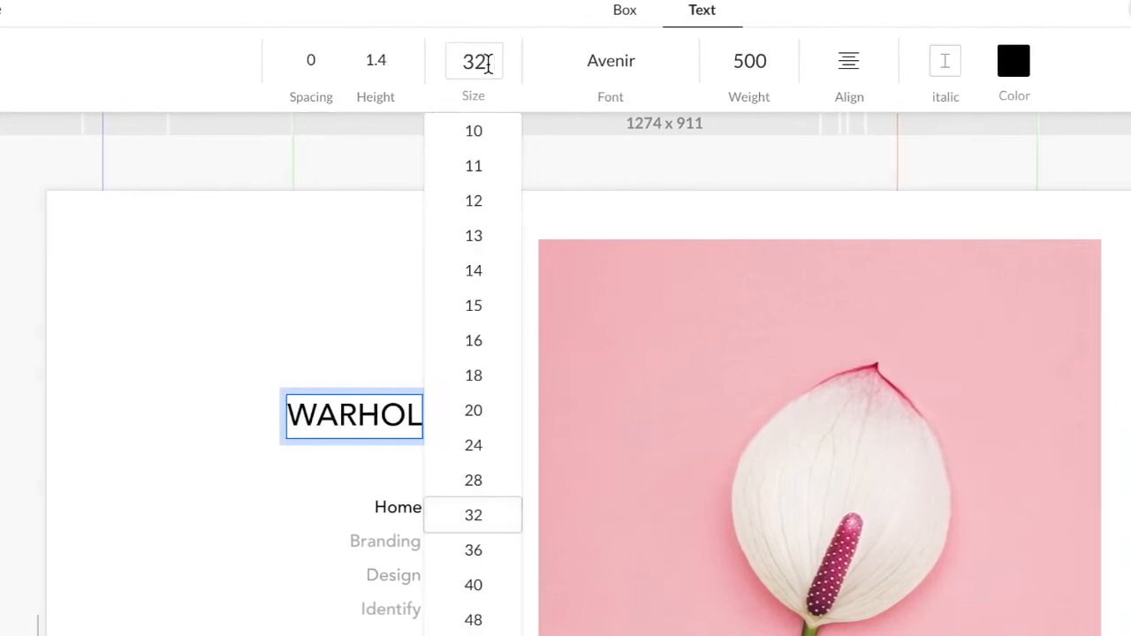
{"action": "left_click", "coordinate": [1014, 60]}
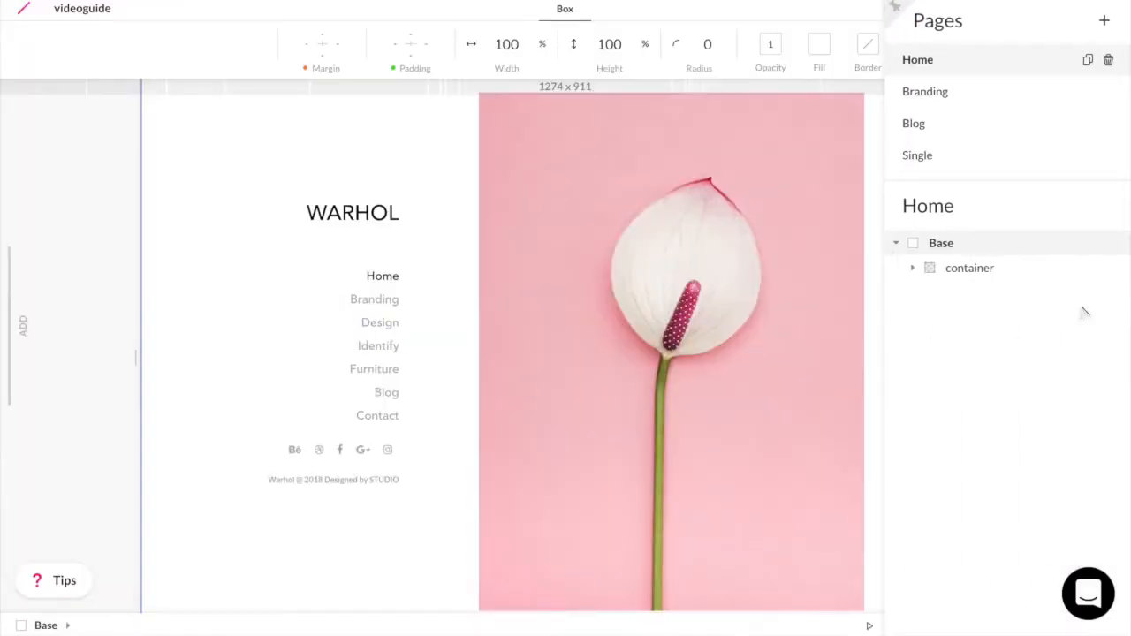
Add a blank Contact page, link the Contact menu item to it, and show Home at 360px phone width
{"action": "left_click", "coordinate": [1103, 20]}
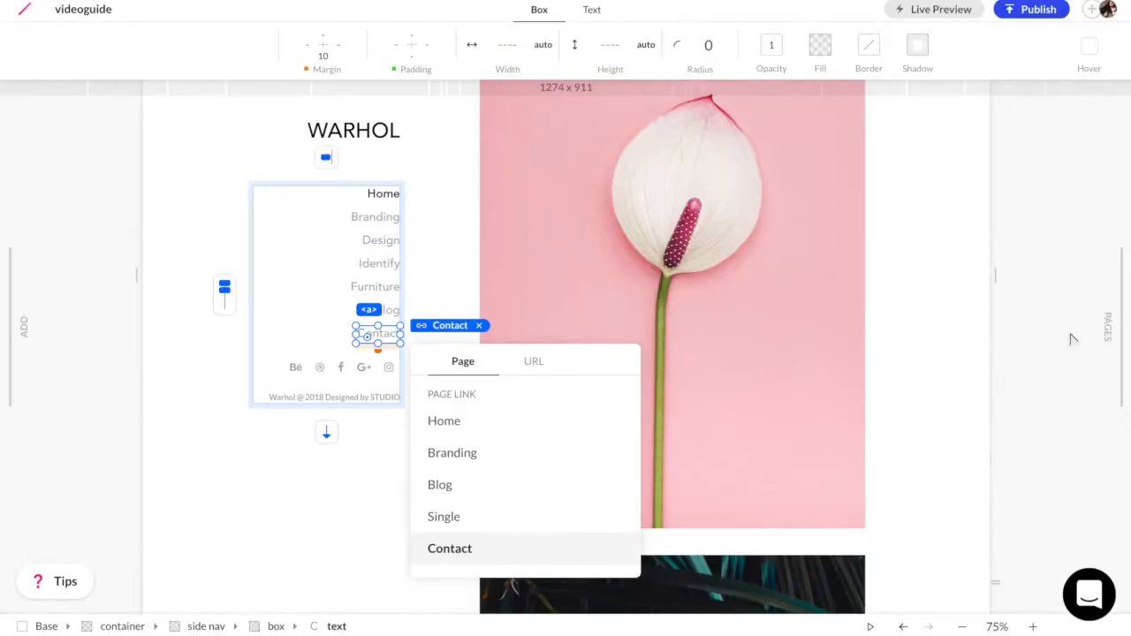
{"action": "left_click", "coordinate": [449, 547]}
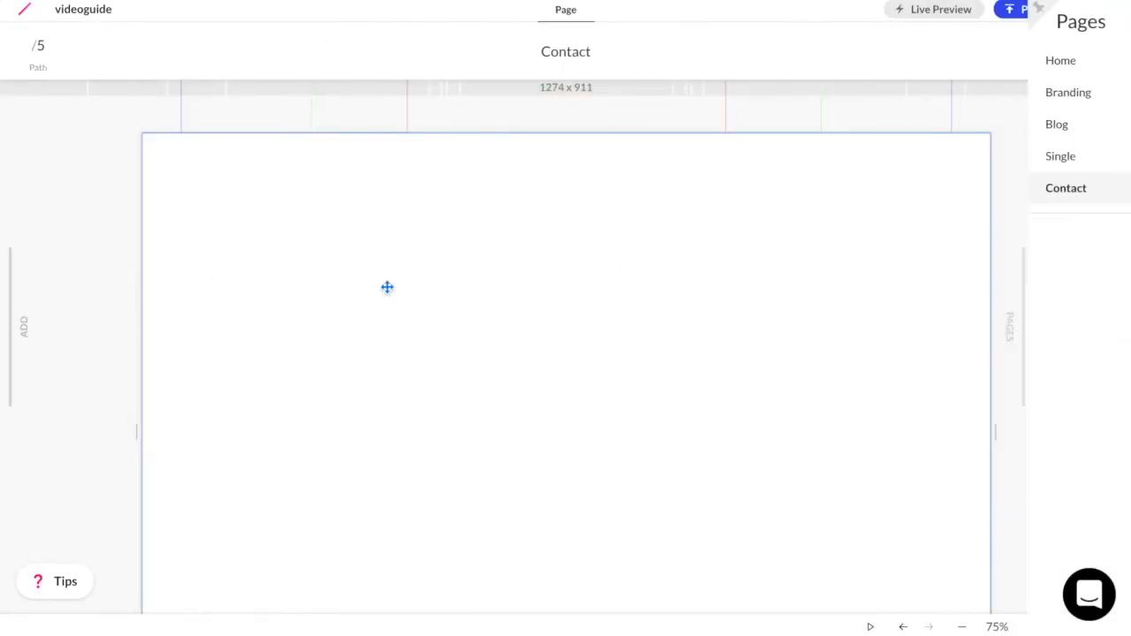
{"action": "left_click", "coordinate": [25, 327]}
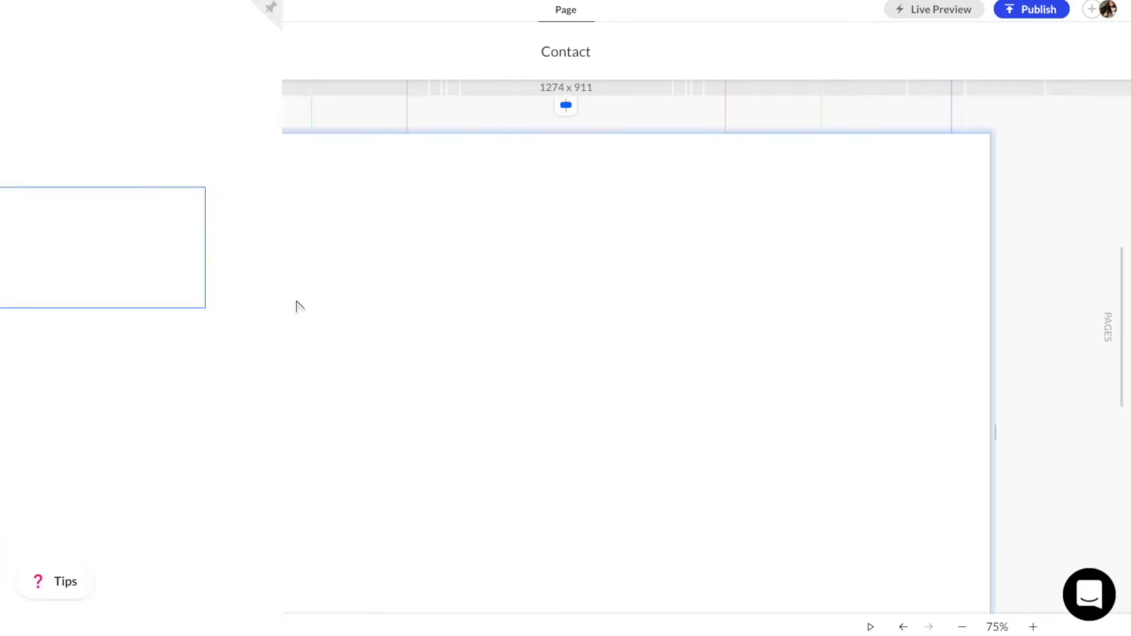
{"action": "left_click", "coordinate": [565, 397]}
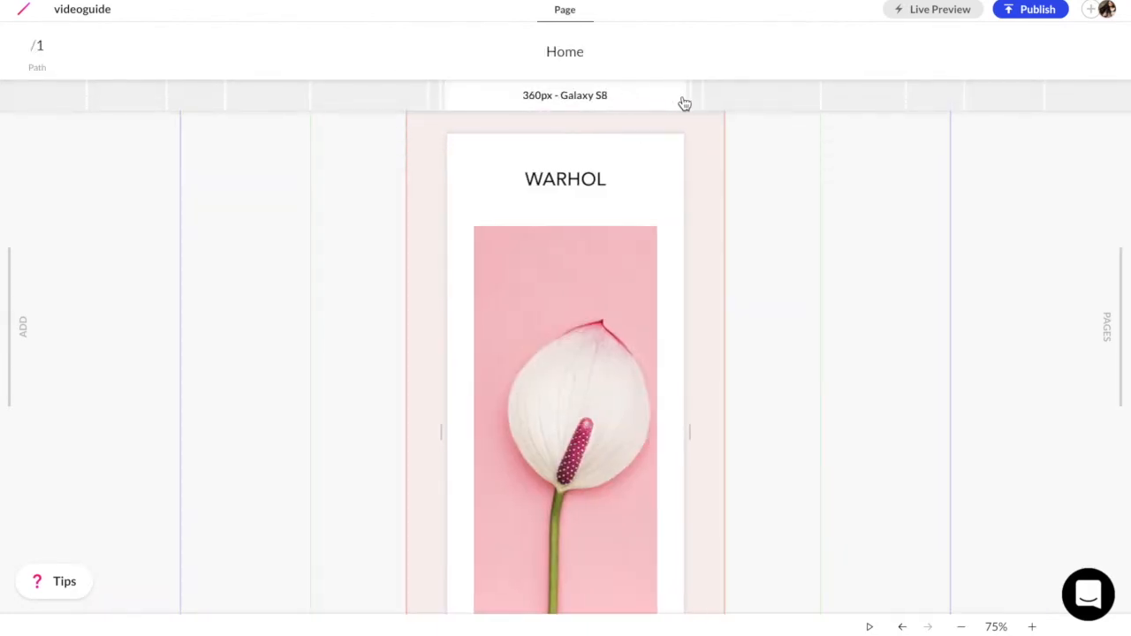
Restore desktop width and invite a collaborator by email with Editor access
{"action": "left_click_drag", "start_coordinate": [685, 101], "coordinate": [745, 101]}
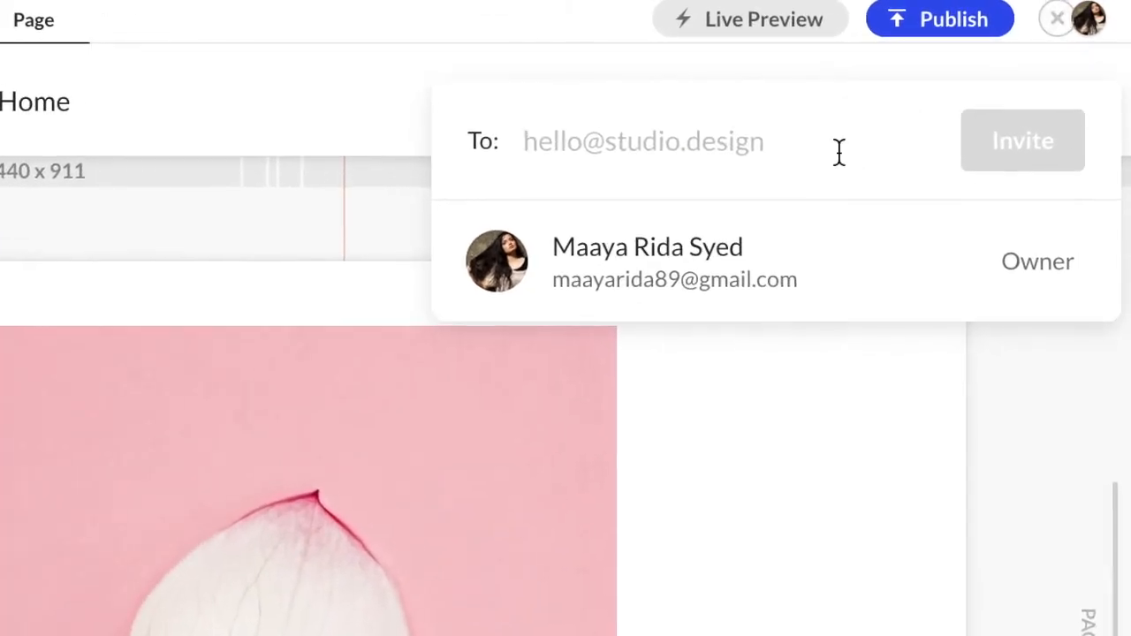
{"action": "left_click", "coordinate": [1021, 140]}
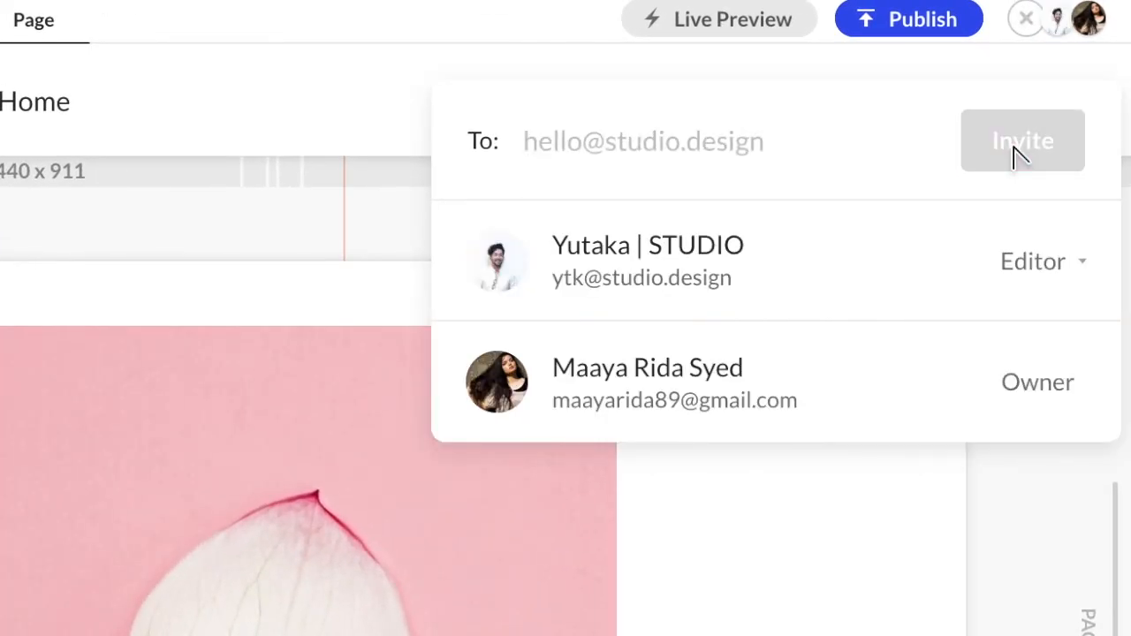
{"action": "left_click", "coordinate": [1025, 18]}
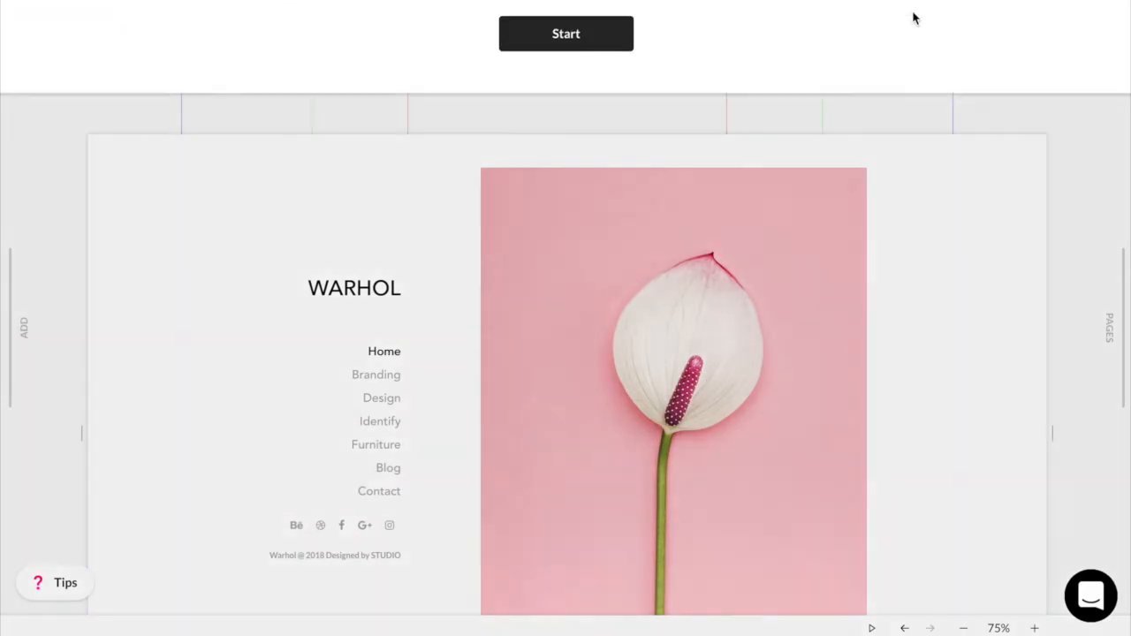
{"action": "left_click", "coordinate": [566, 33]}
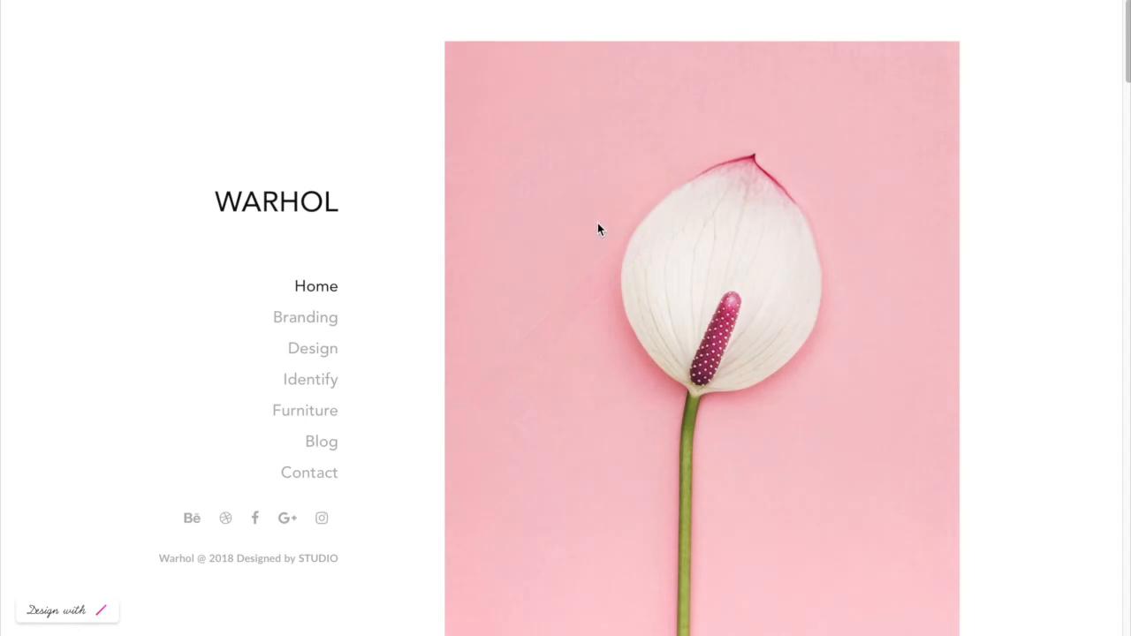
{"action": "mouse_move", "coordinate": [521, 268]}
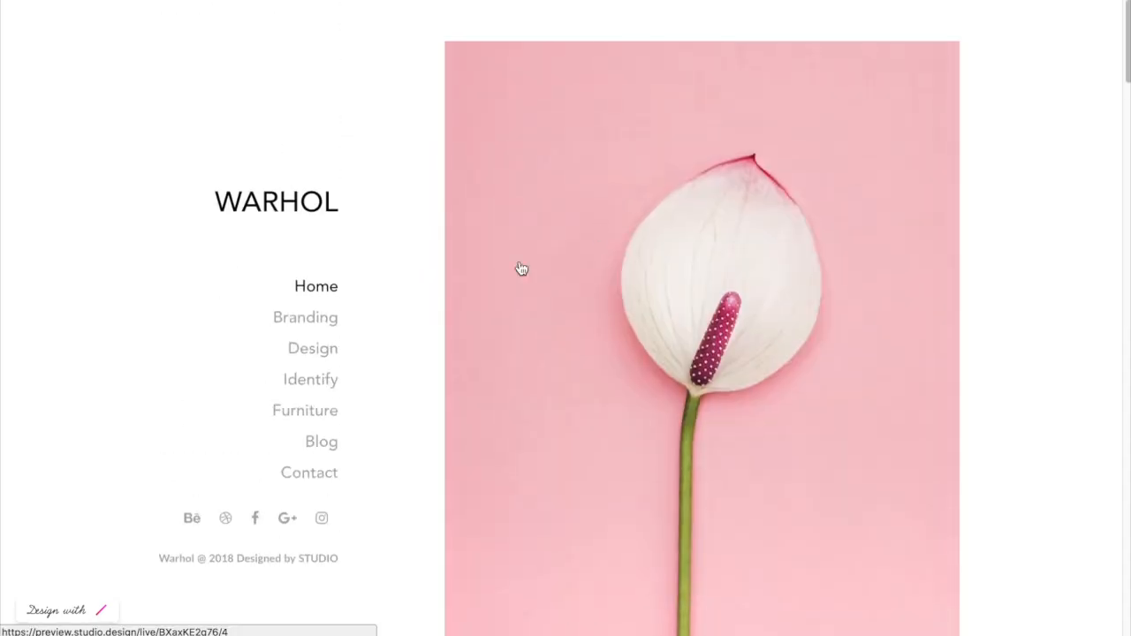
{"action": "left_click", "coordinate": [304, 318]}
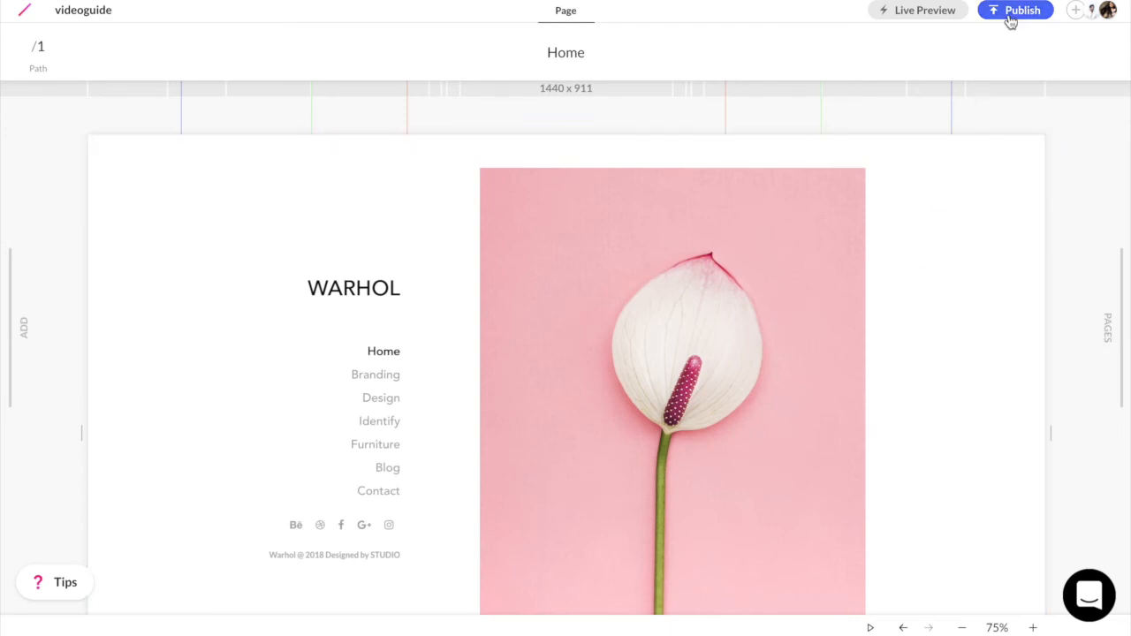
Publish the site under the 'studioguide' subdomain of studio.design and bring up the help chat
{"action": "left_click", "coordinate": [1014, 11]}
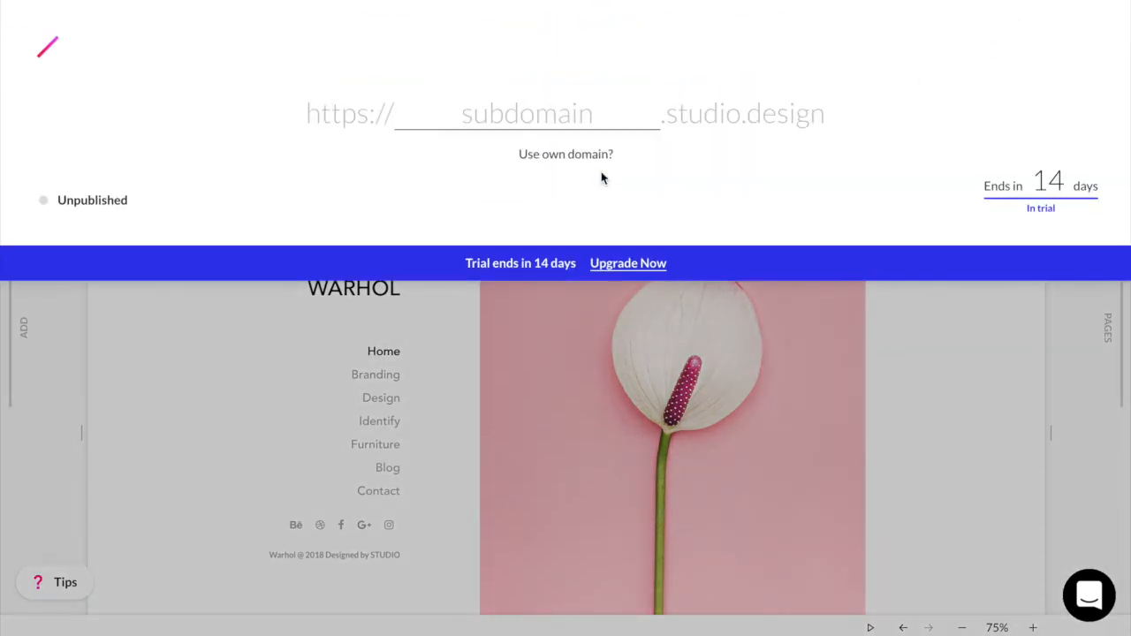
{"action": "type", "text": "studioguide"}
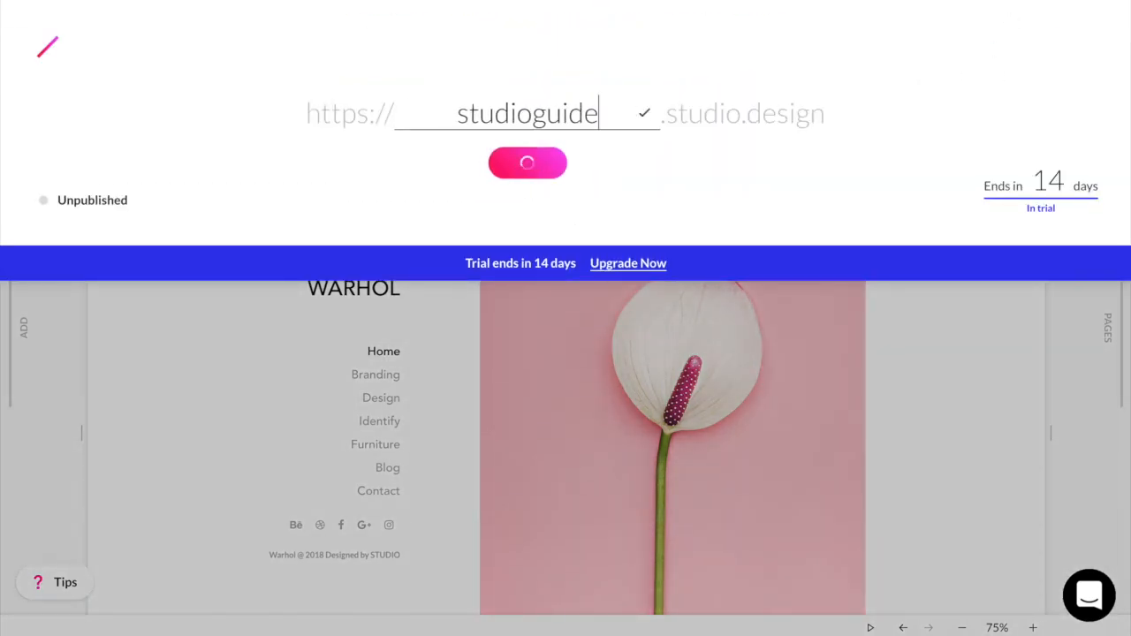
{"action": "left_click", "coordinate": [527, 163]}
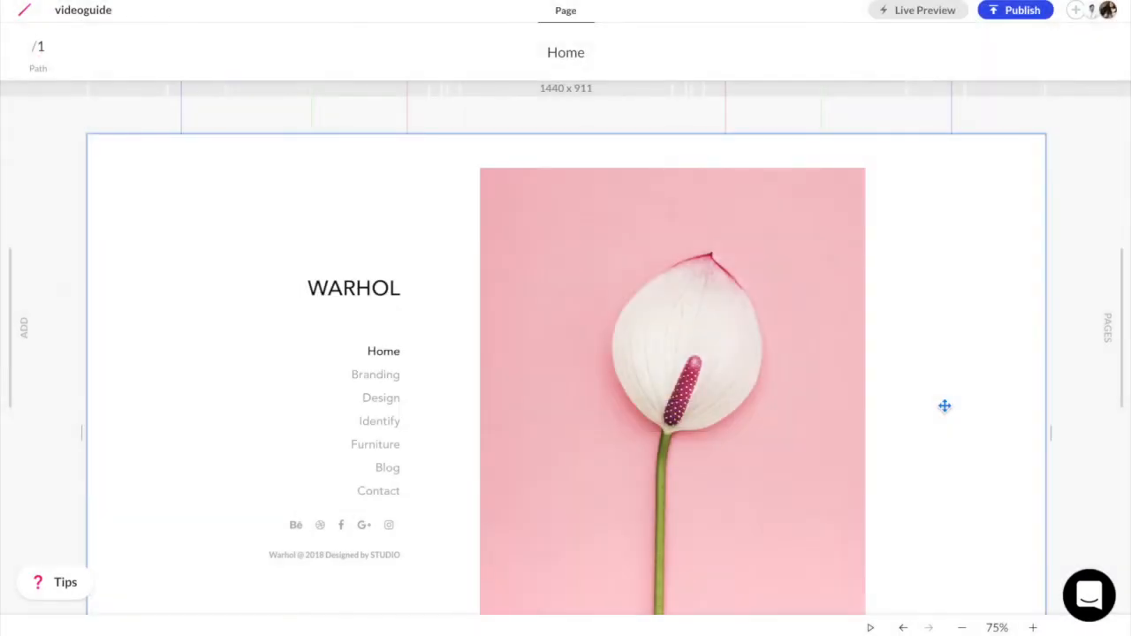
{"action": "left_click", "coordinate": [1089, 593]}
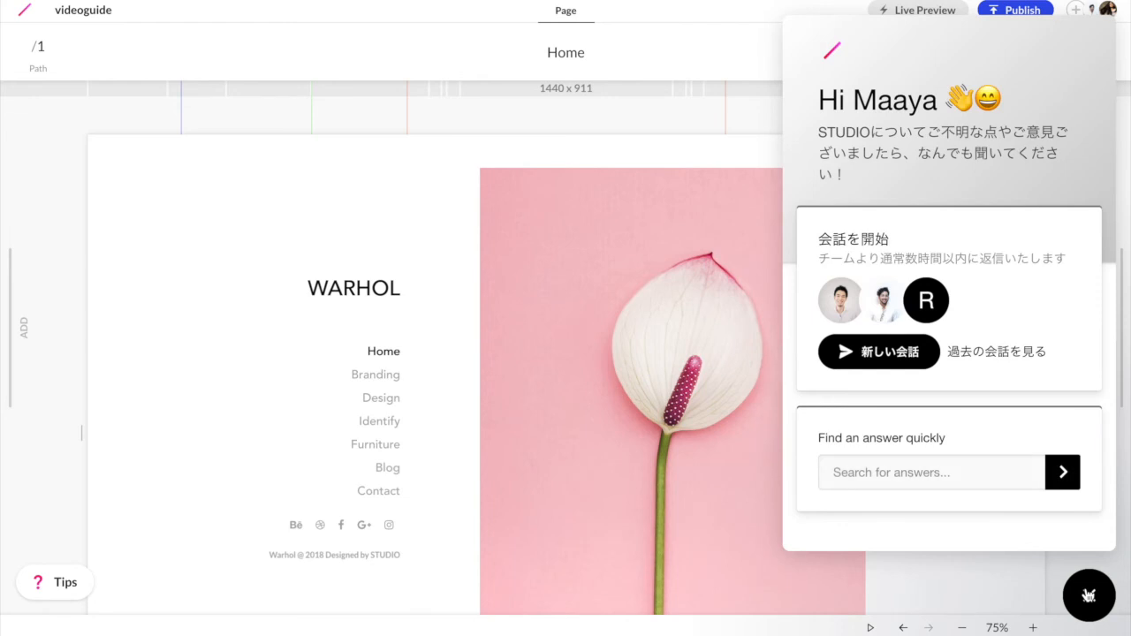